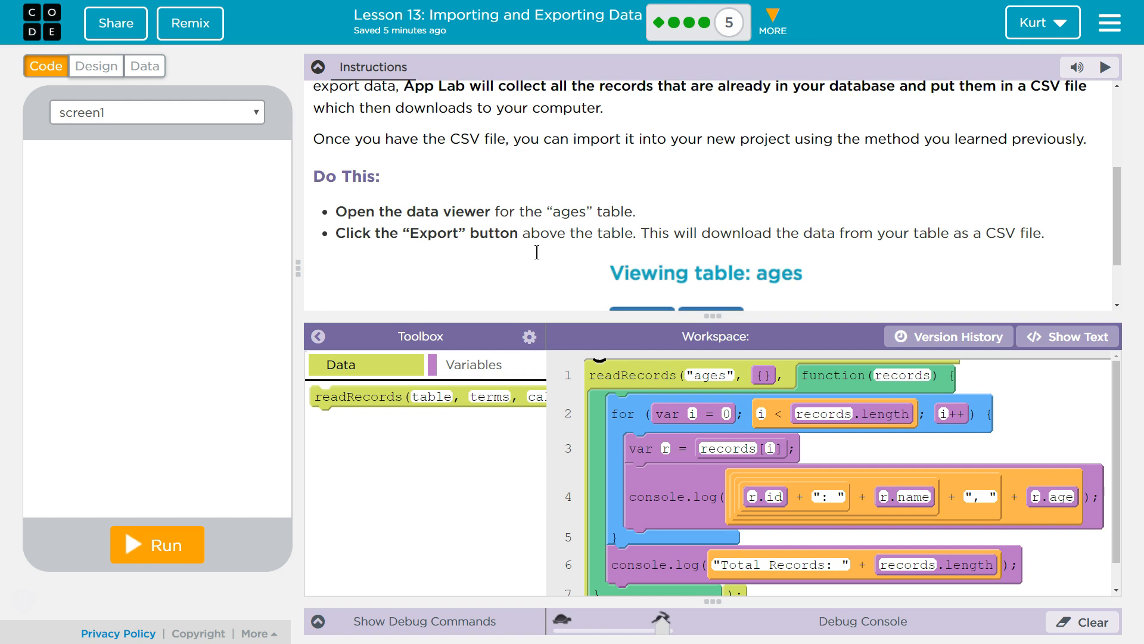
pyautogui.moveTo(657, 227)
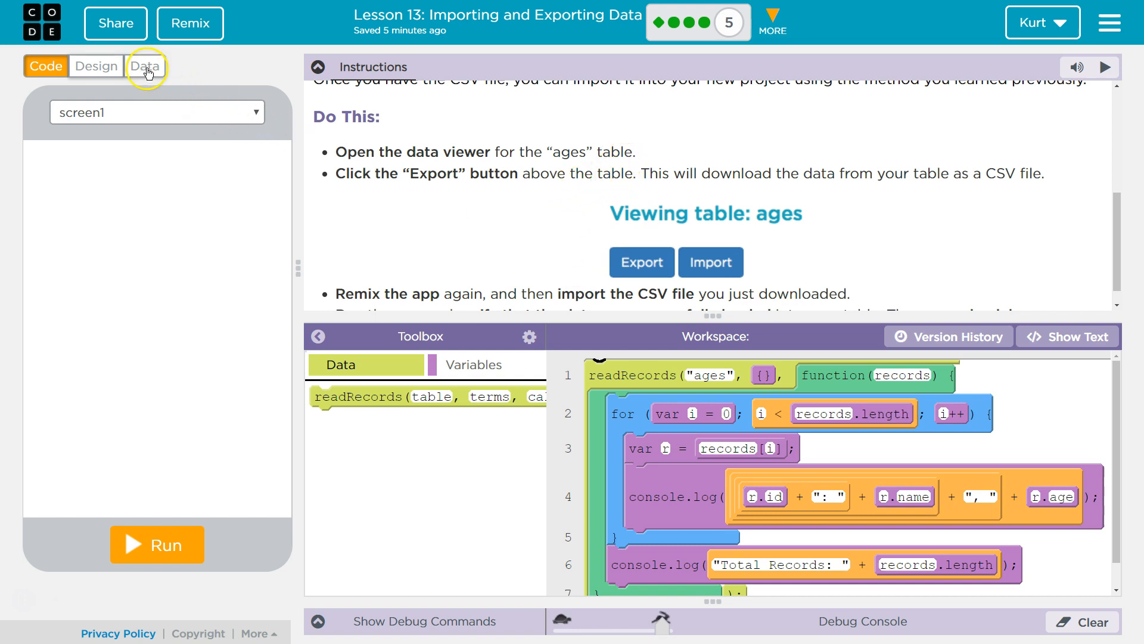
# Export the 'ages' data table as a CSV file and start a remix of the project
pyautogui.click(144, 66)
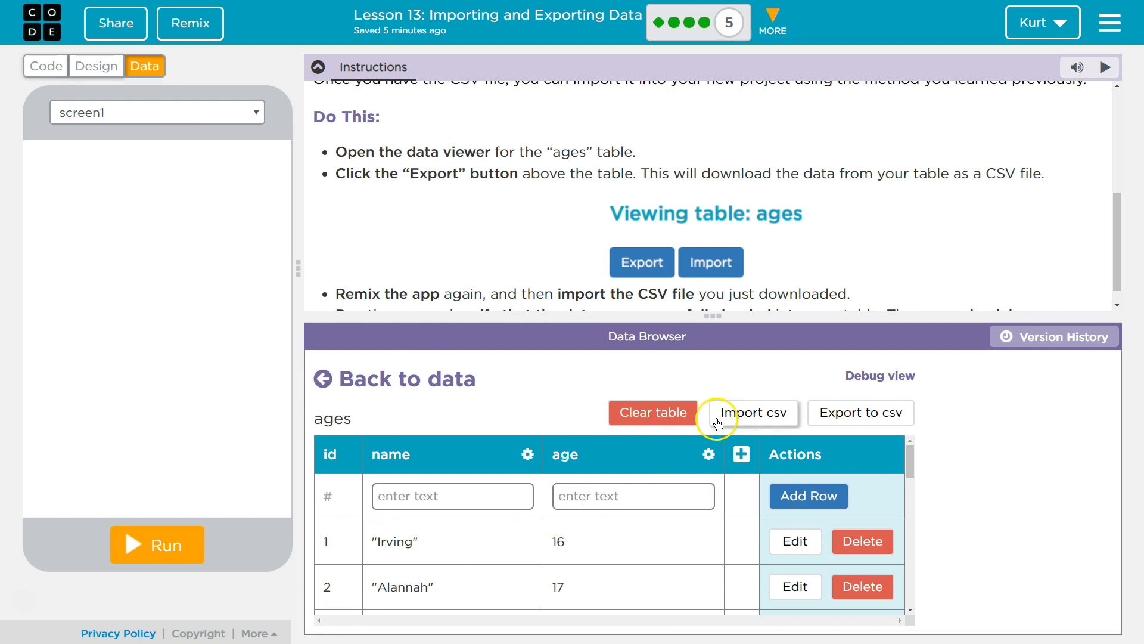
pyautogui.moveTo(698, 327)
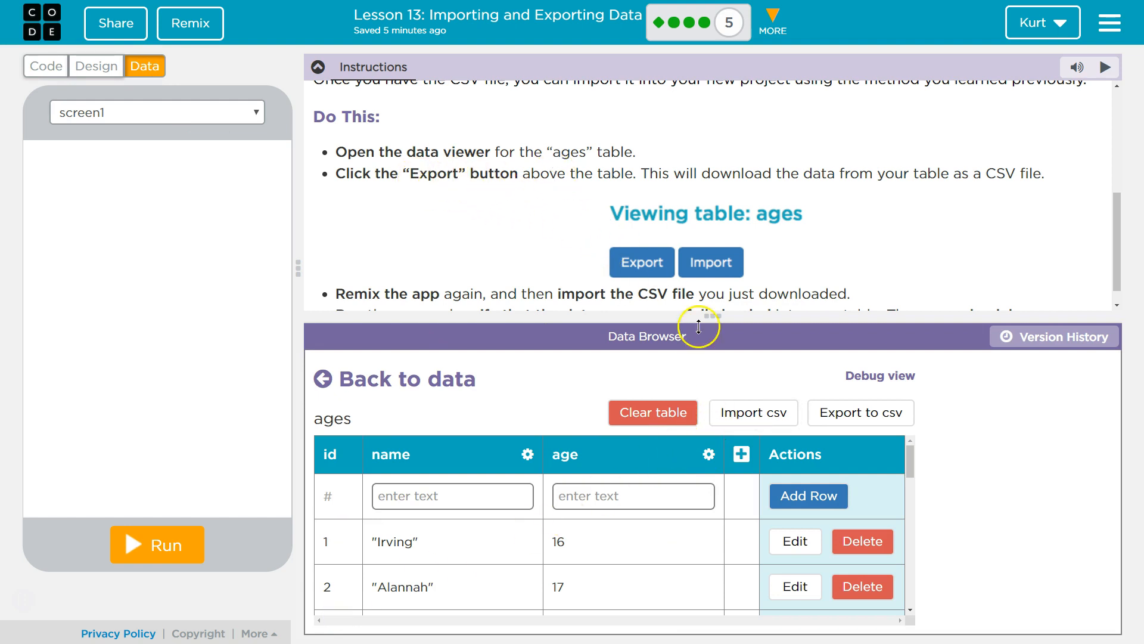
pyautogui.click(859, 413)
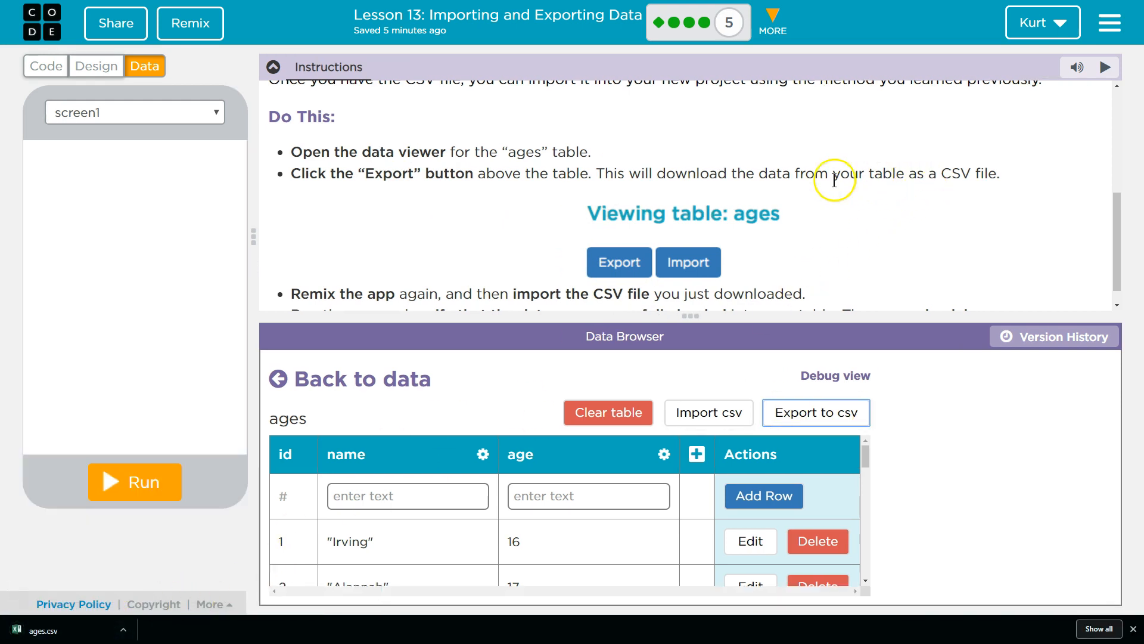
pyautogui.moveTo(959, 176)
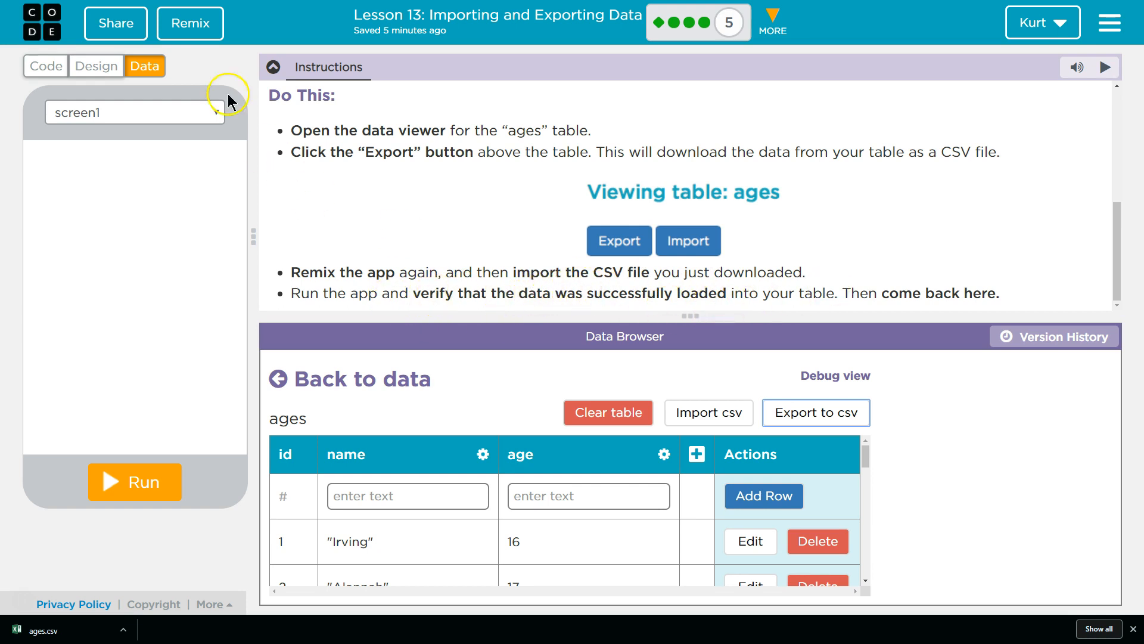
pyautogui.click(45, 65)
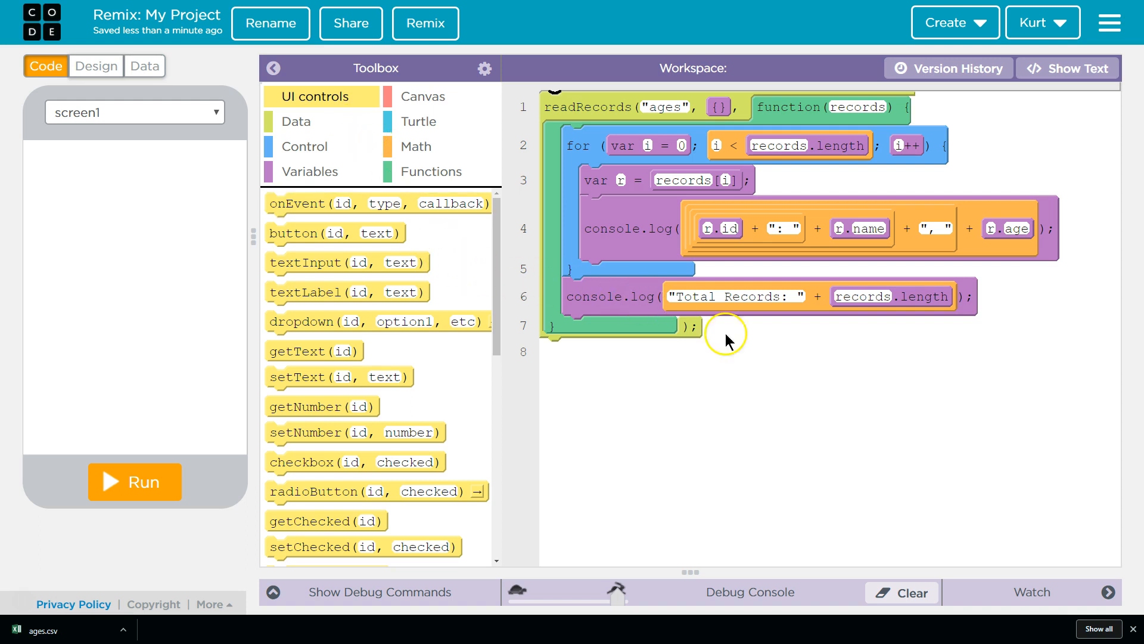
pyautogui.moveTo(672, 395)
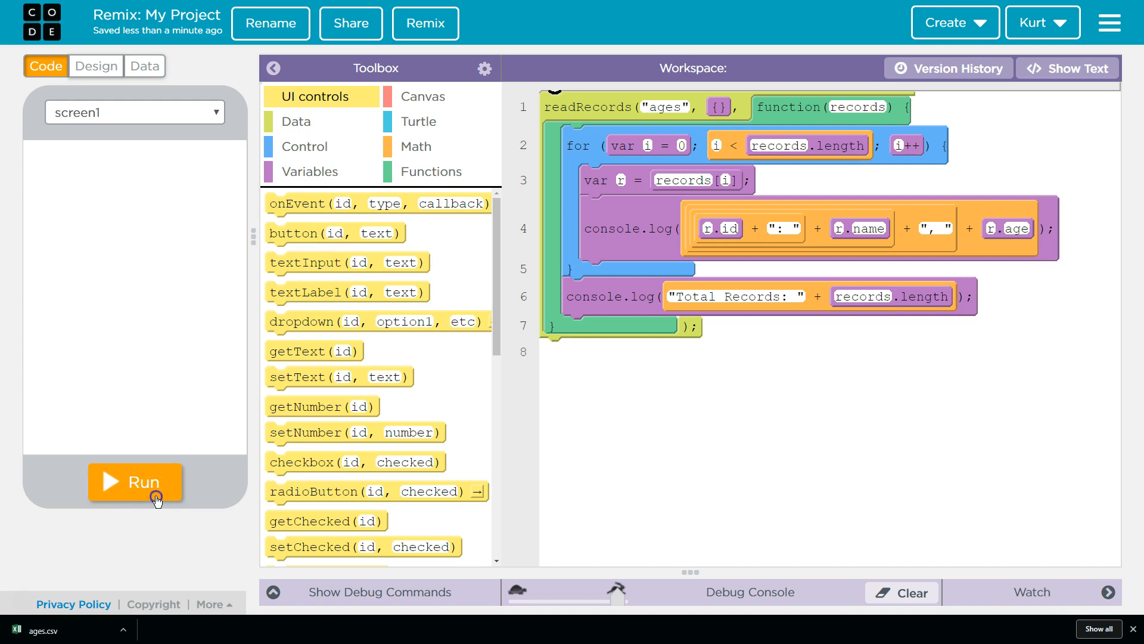
# Run the remix to see 'Total Records: 0', then view its empty key/value pairs storage
pyautogui.click(135, 480)
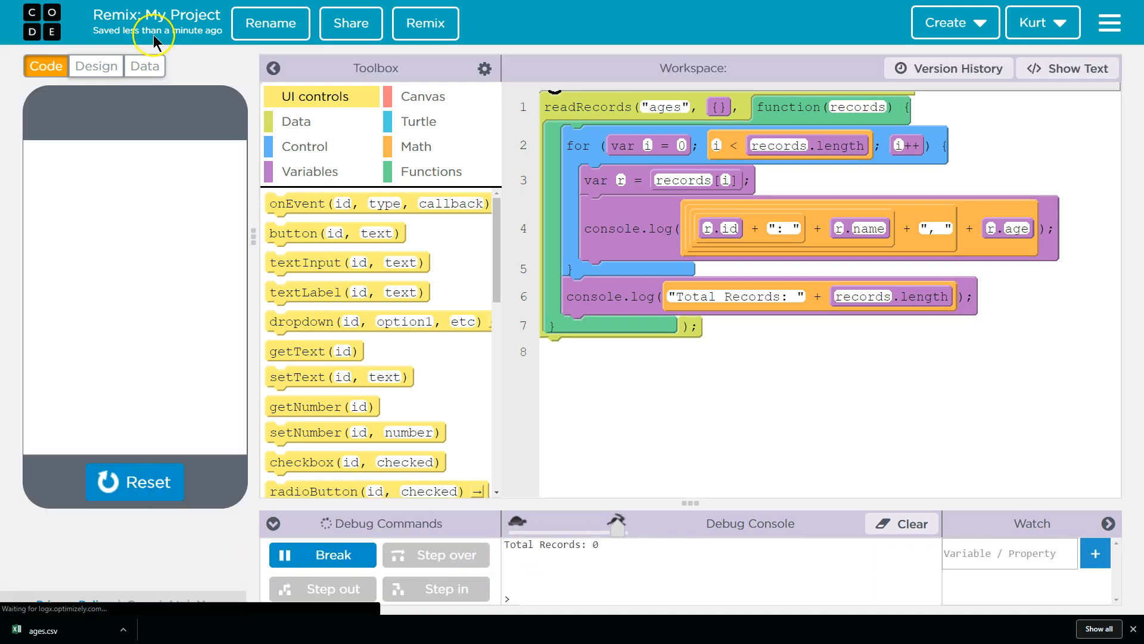
pyautogui.click(145, 66)
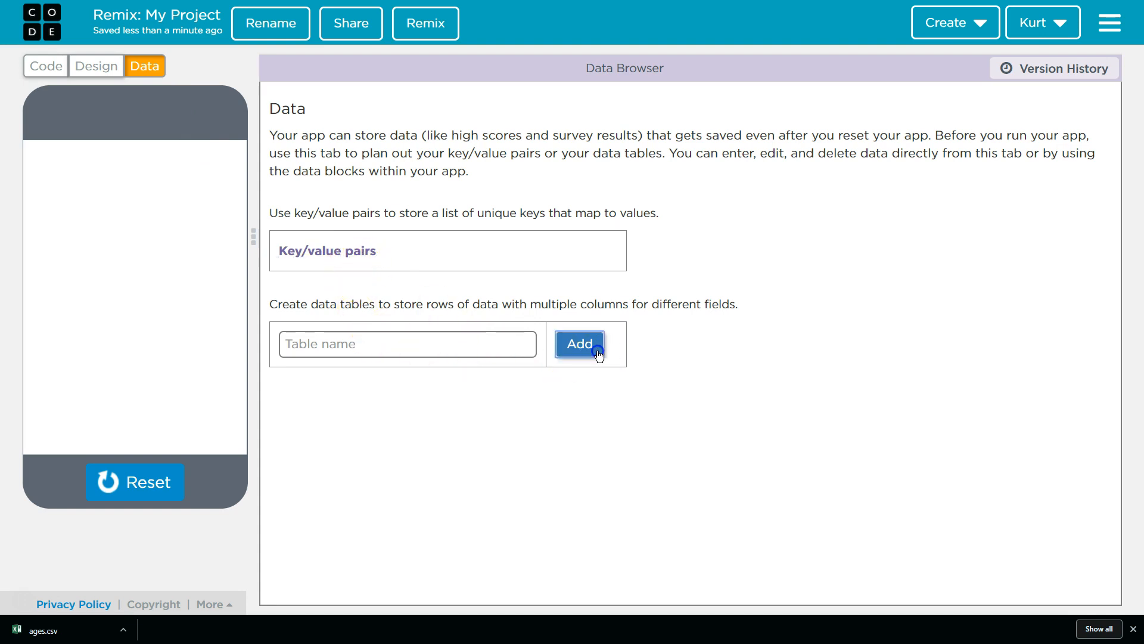
pyautogui.click(447, 250)
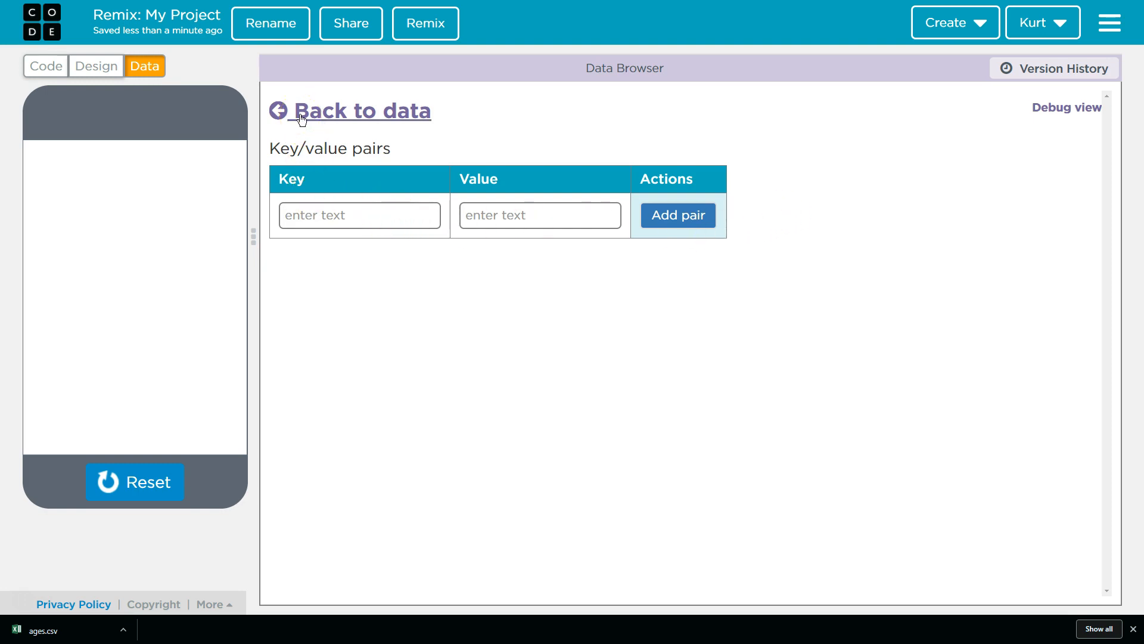
# Create an 'ages' table and fill it by importing ages.csv, overwriting existing data
pyautogui.click(362, 111)
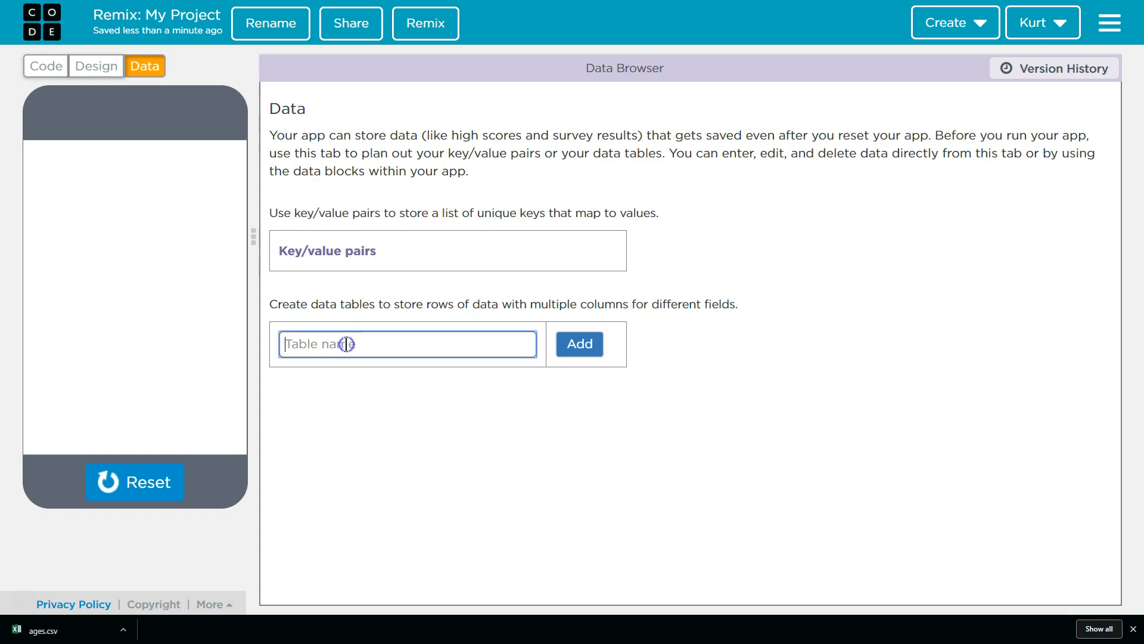
pyautogui.write('ages')
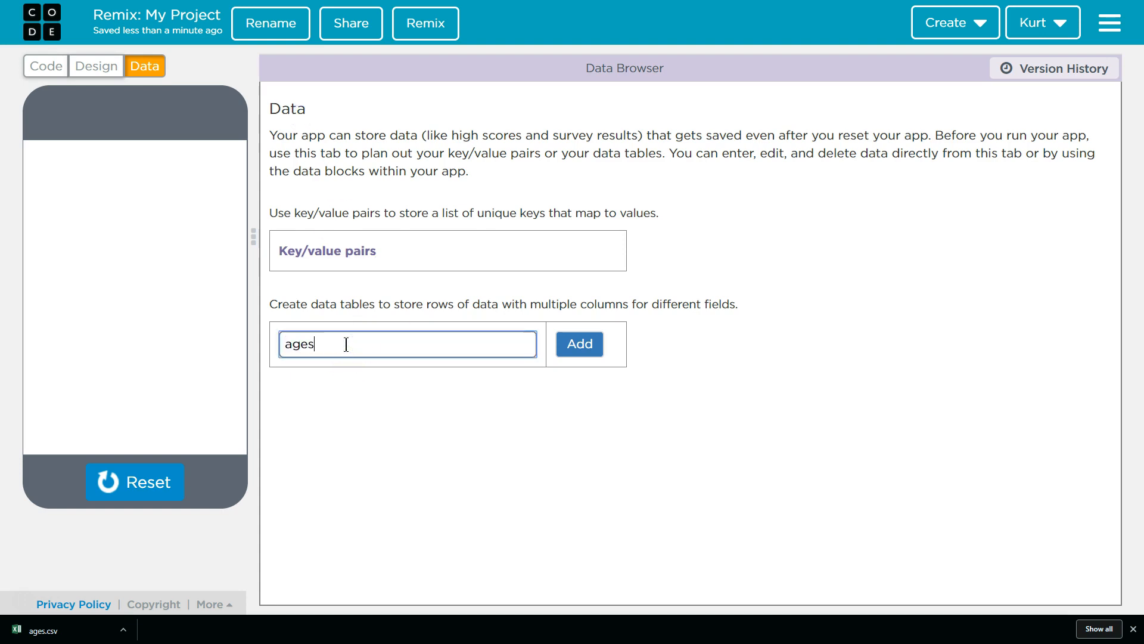
pyautogui.click(578, 343)
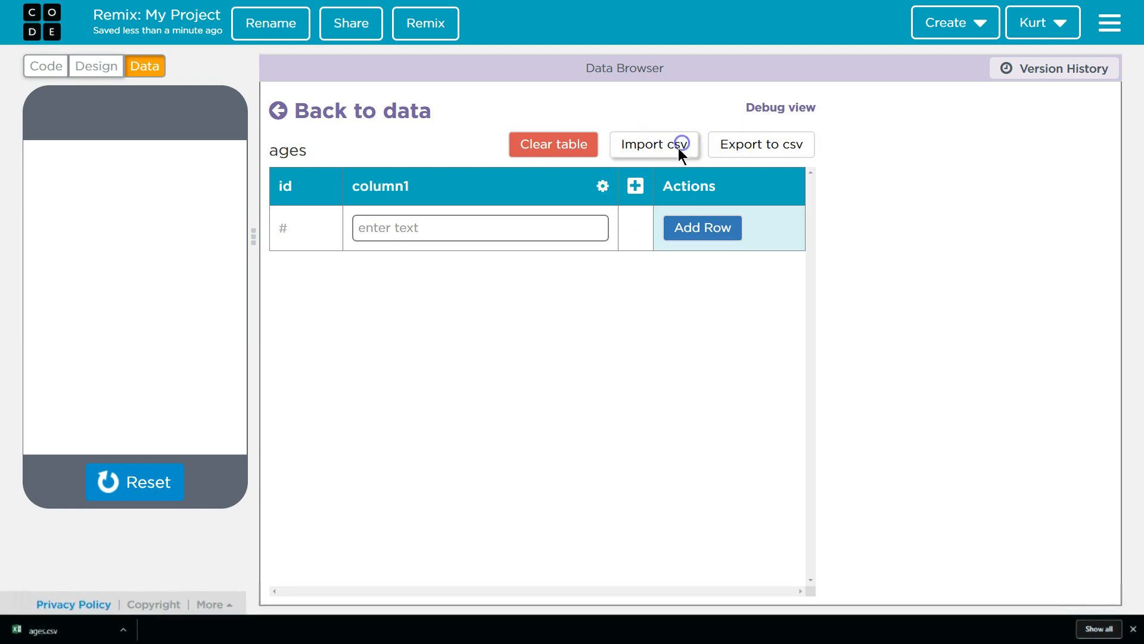
pyautogui.click(652, 144)
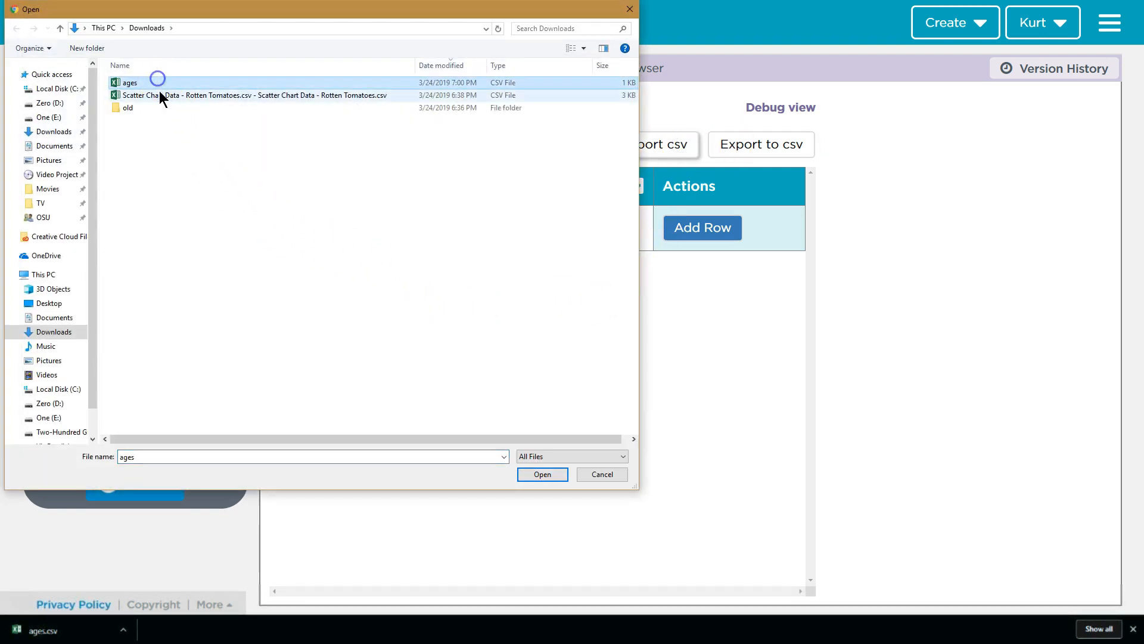
pyautogui.click(542, 474)
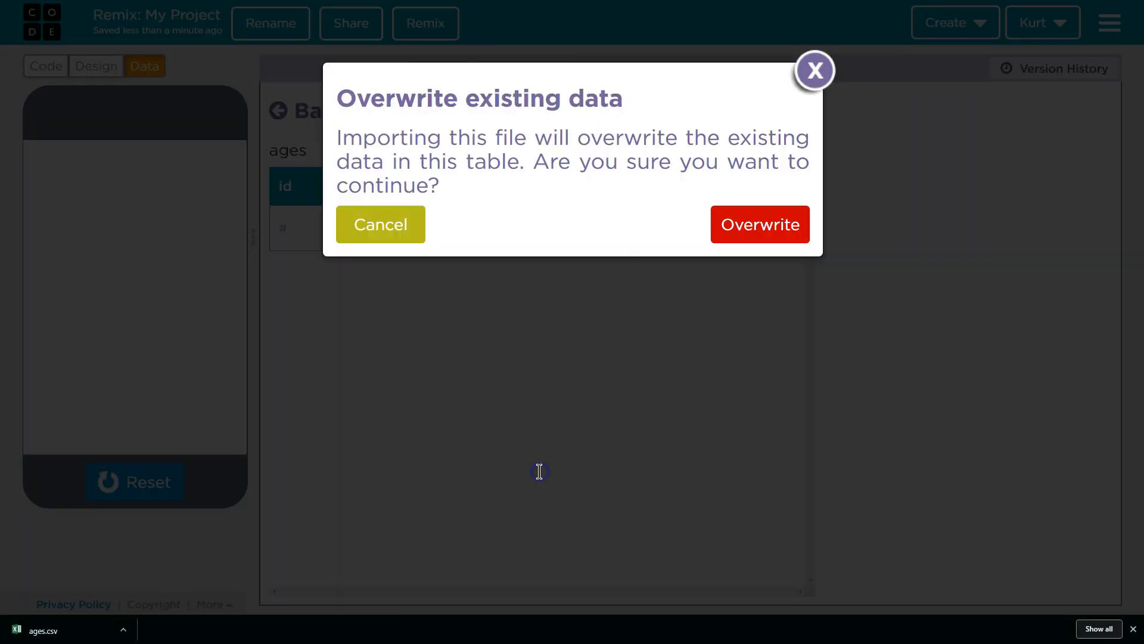
pyautogui.click(759, 224)
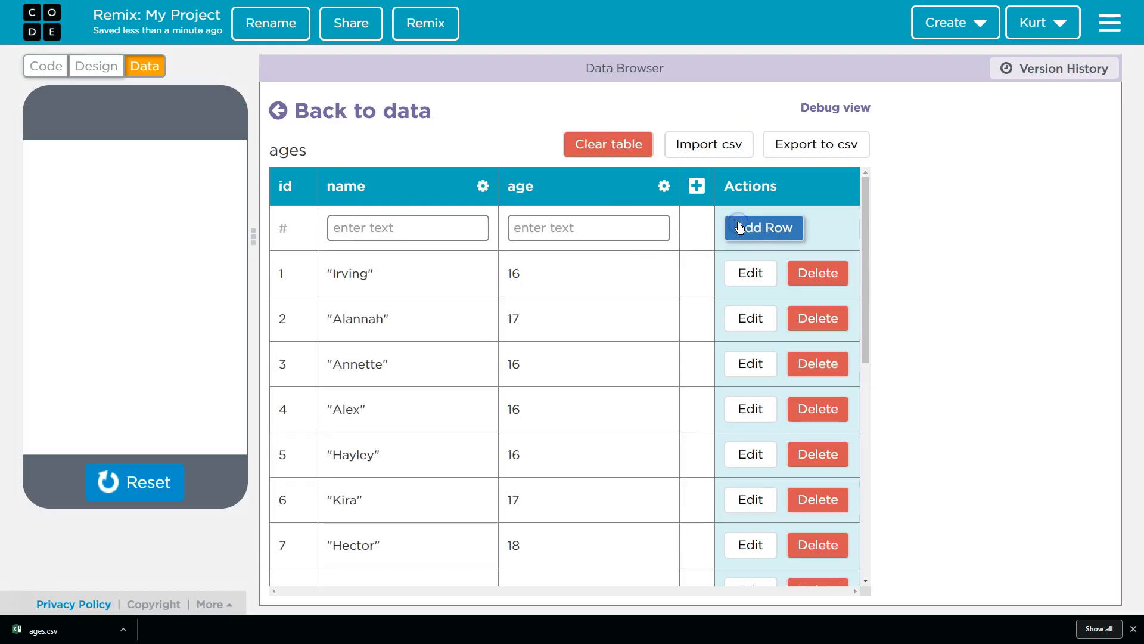
pyautogui.moveTo(93, 74)
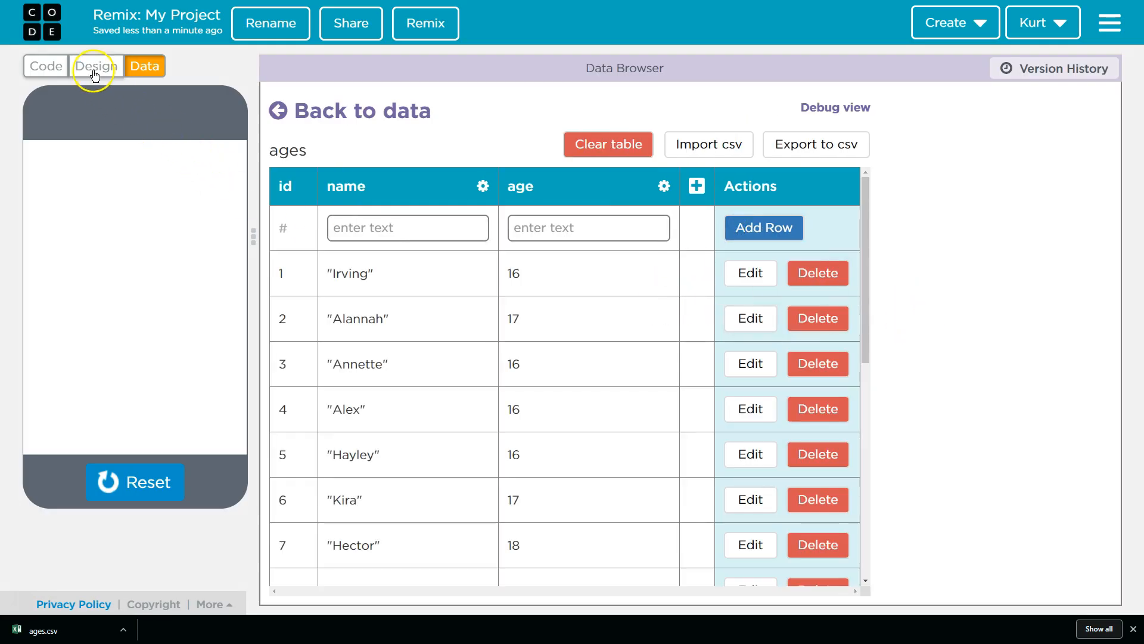
# Run the remixed app so the console lists all 18 name-age records and 'Total Records: 18'
pyautogui.click(46, 66)
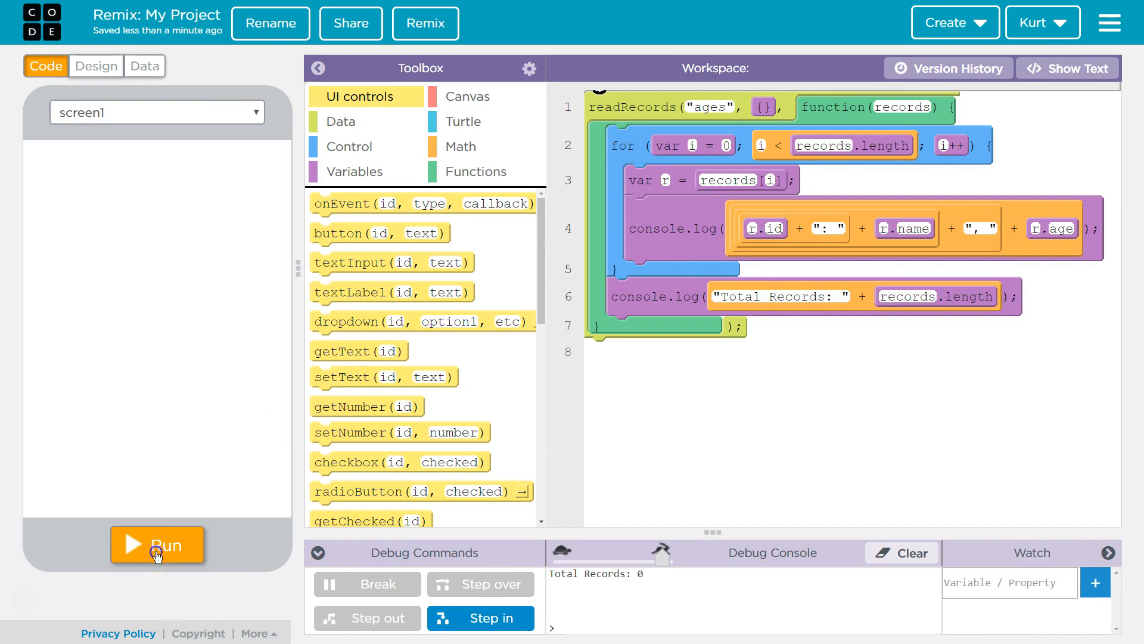
pyautogui.click(157, 545)
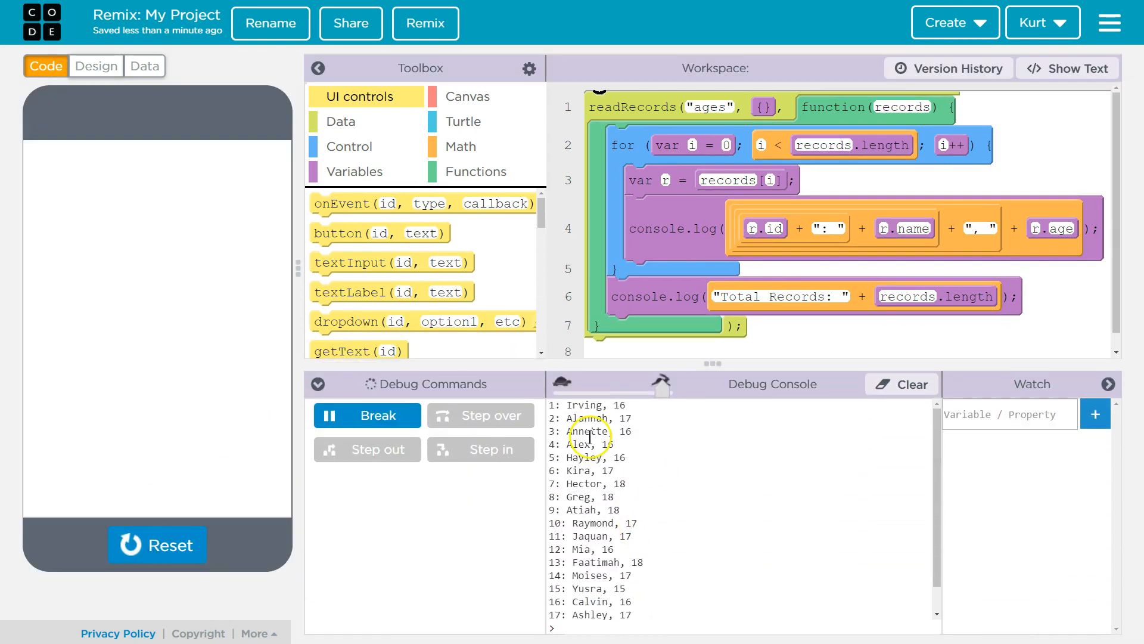
pyautogui.click(144, 65)
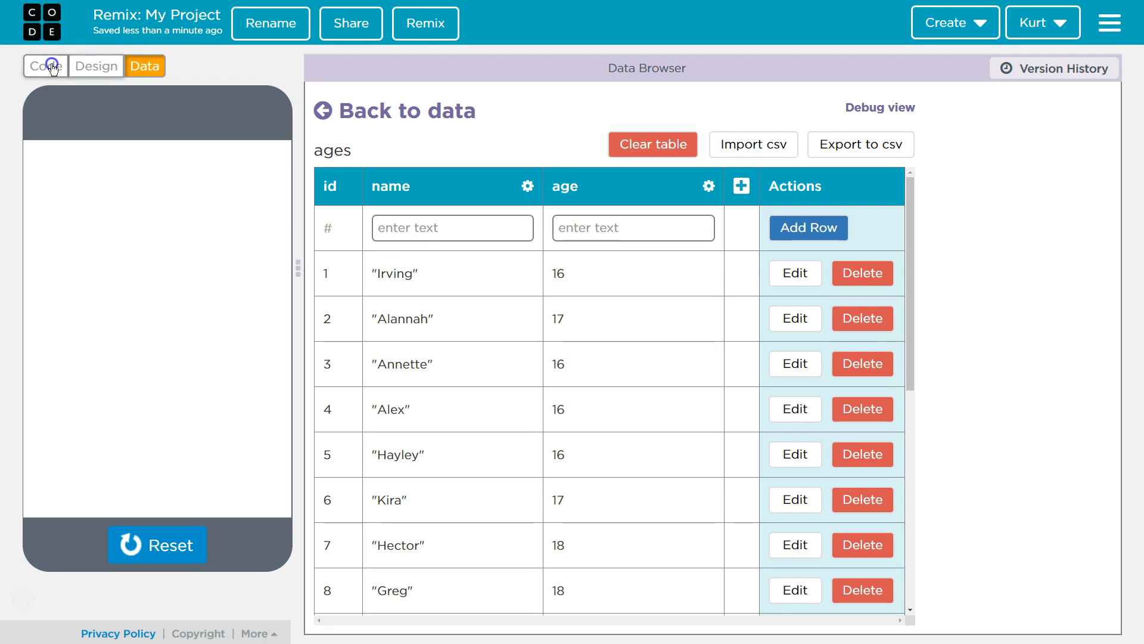
pyautogui.click(47, 66)
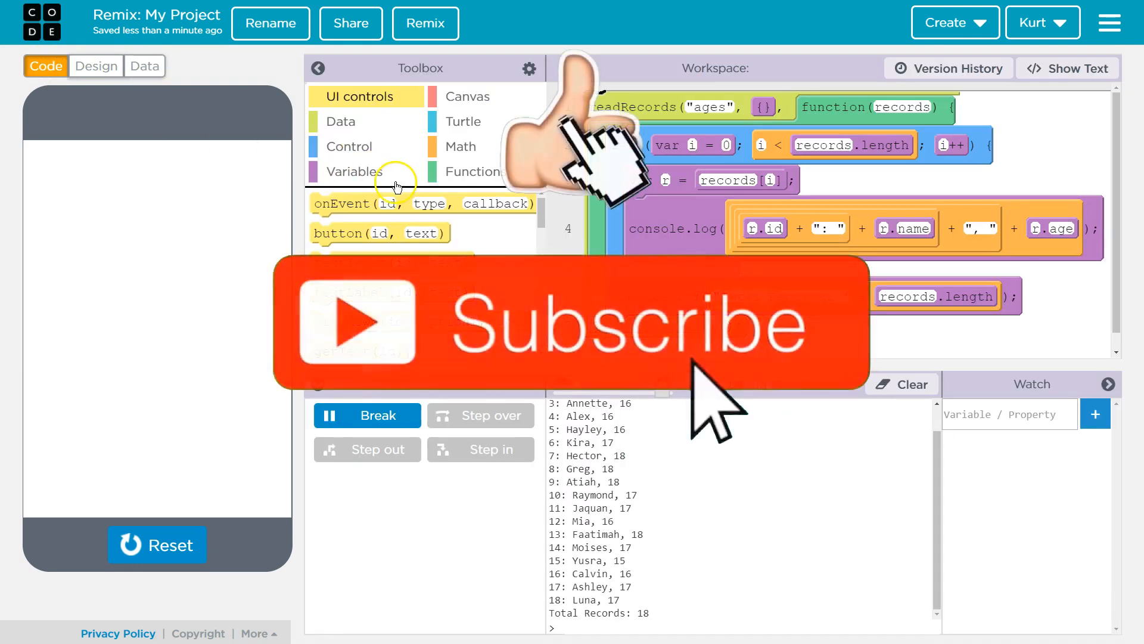